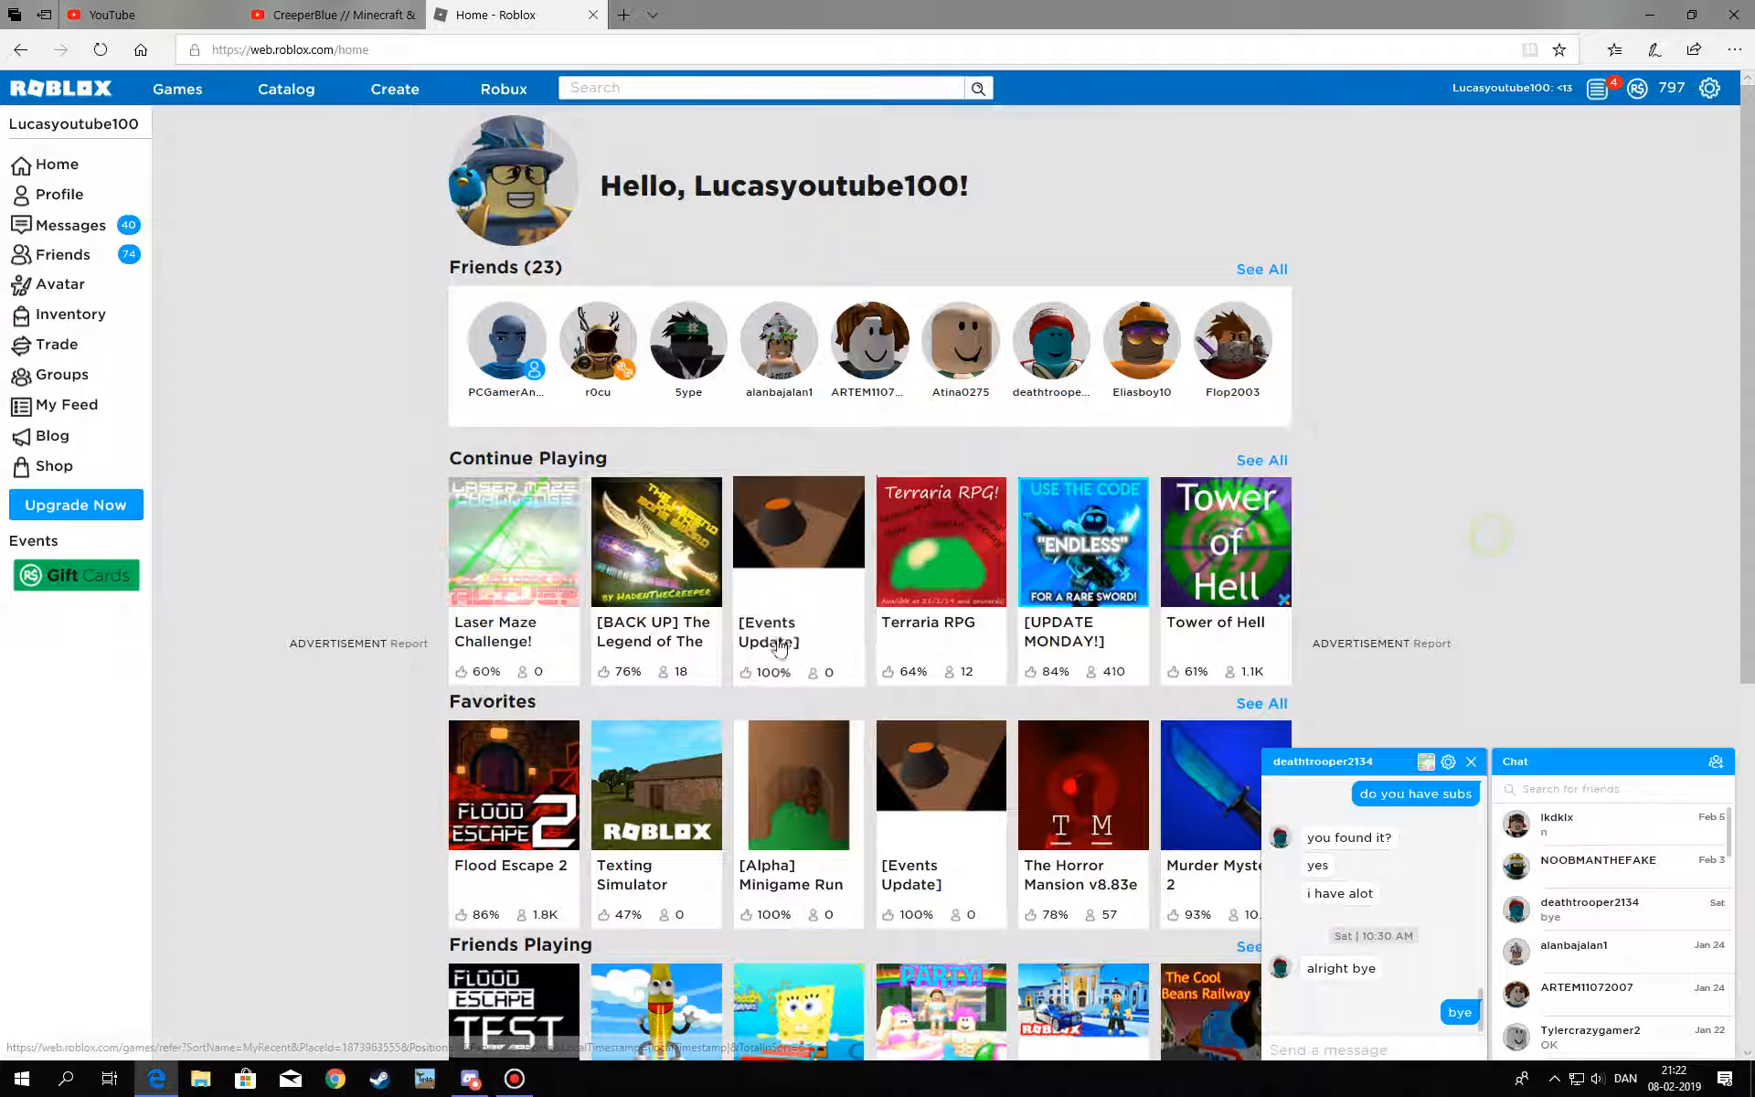
# - Launch Laser Maze Challenge! (Version 1.5) from its Roblox game page
pyautogui.click(512, 1079)
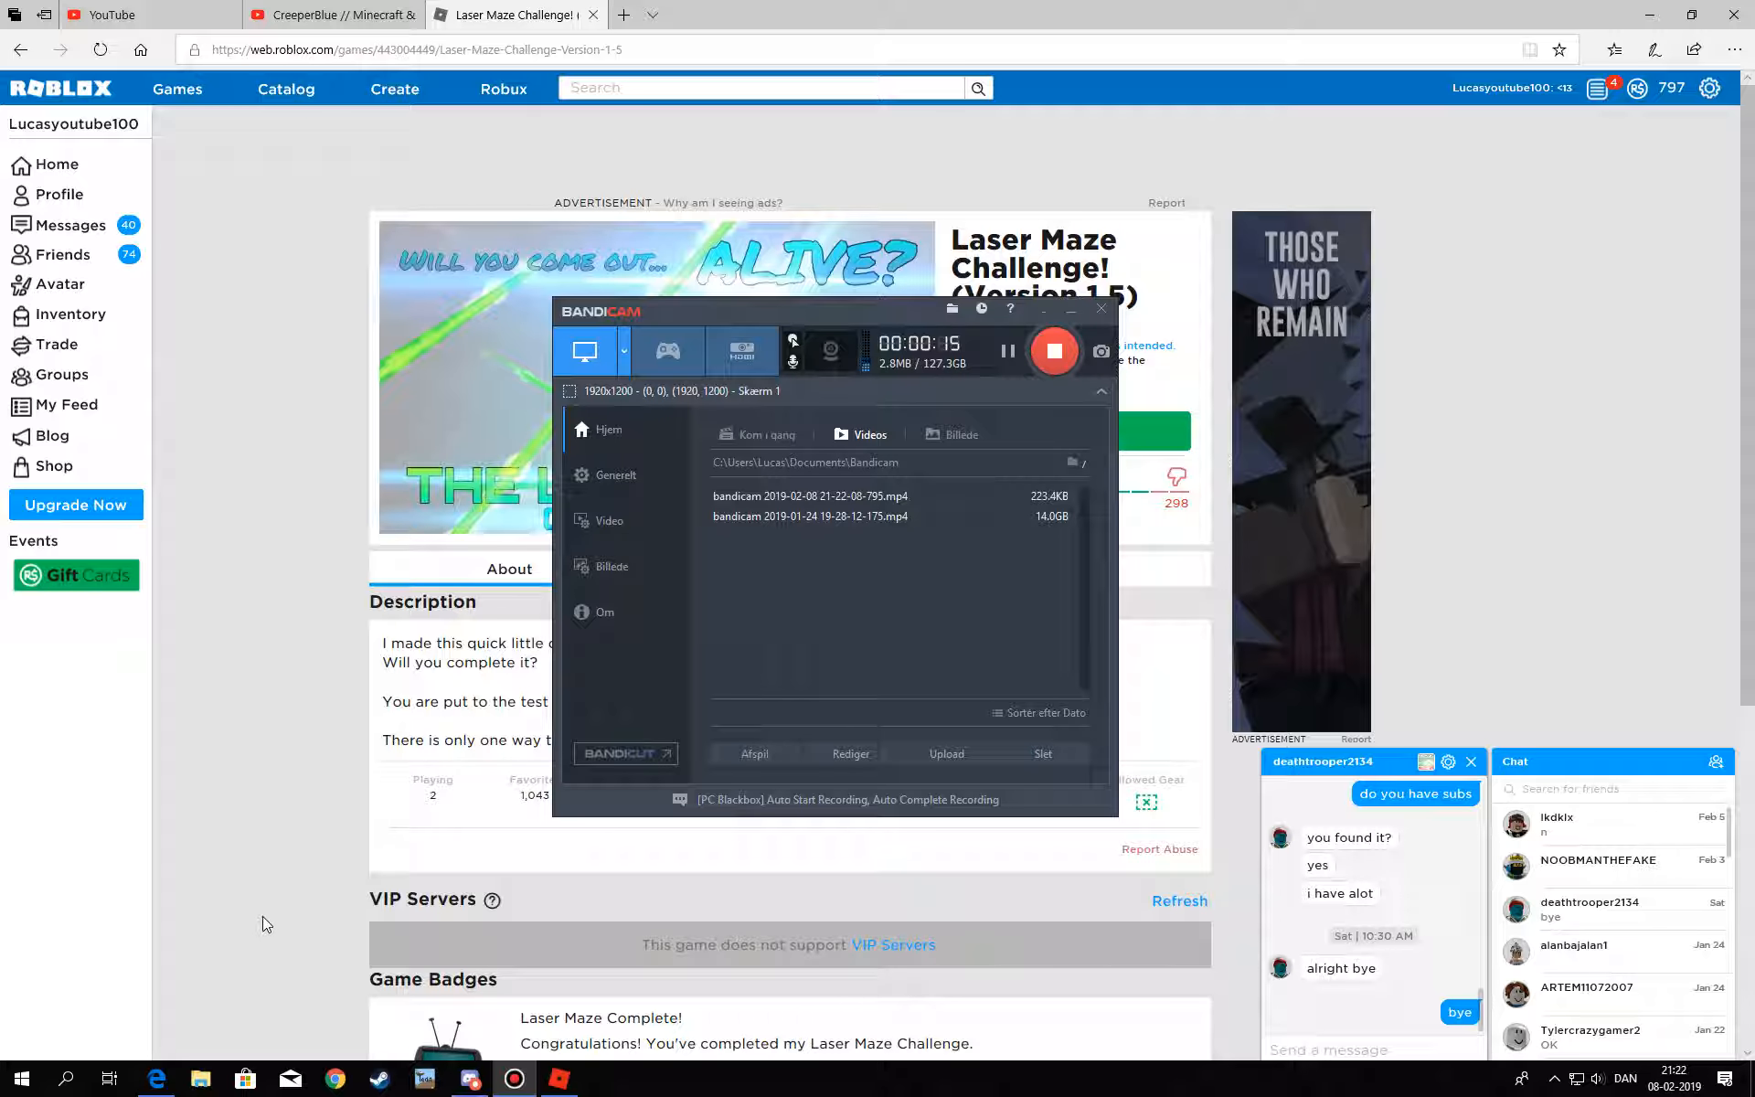
pyautogui.click(514, 1078)
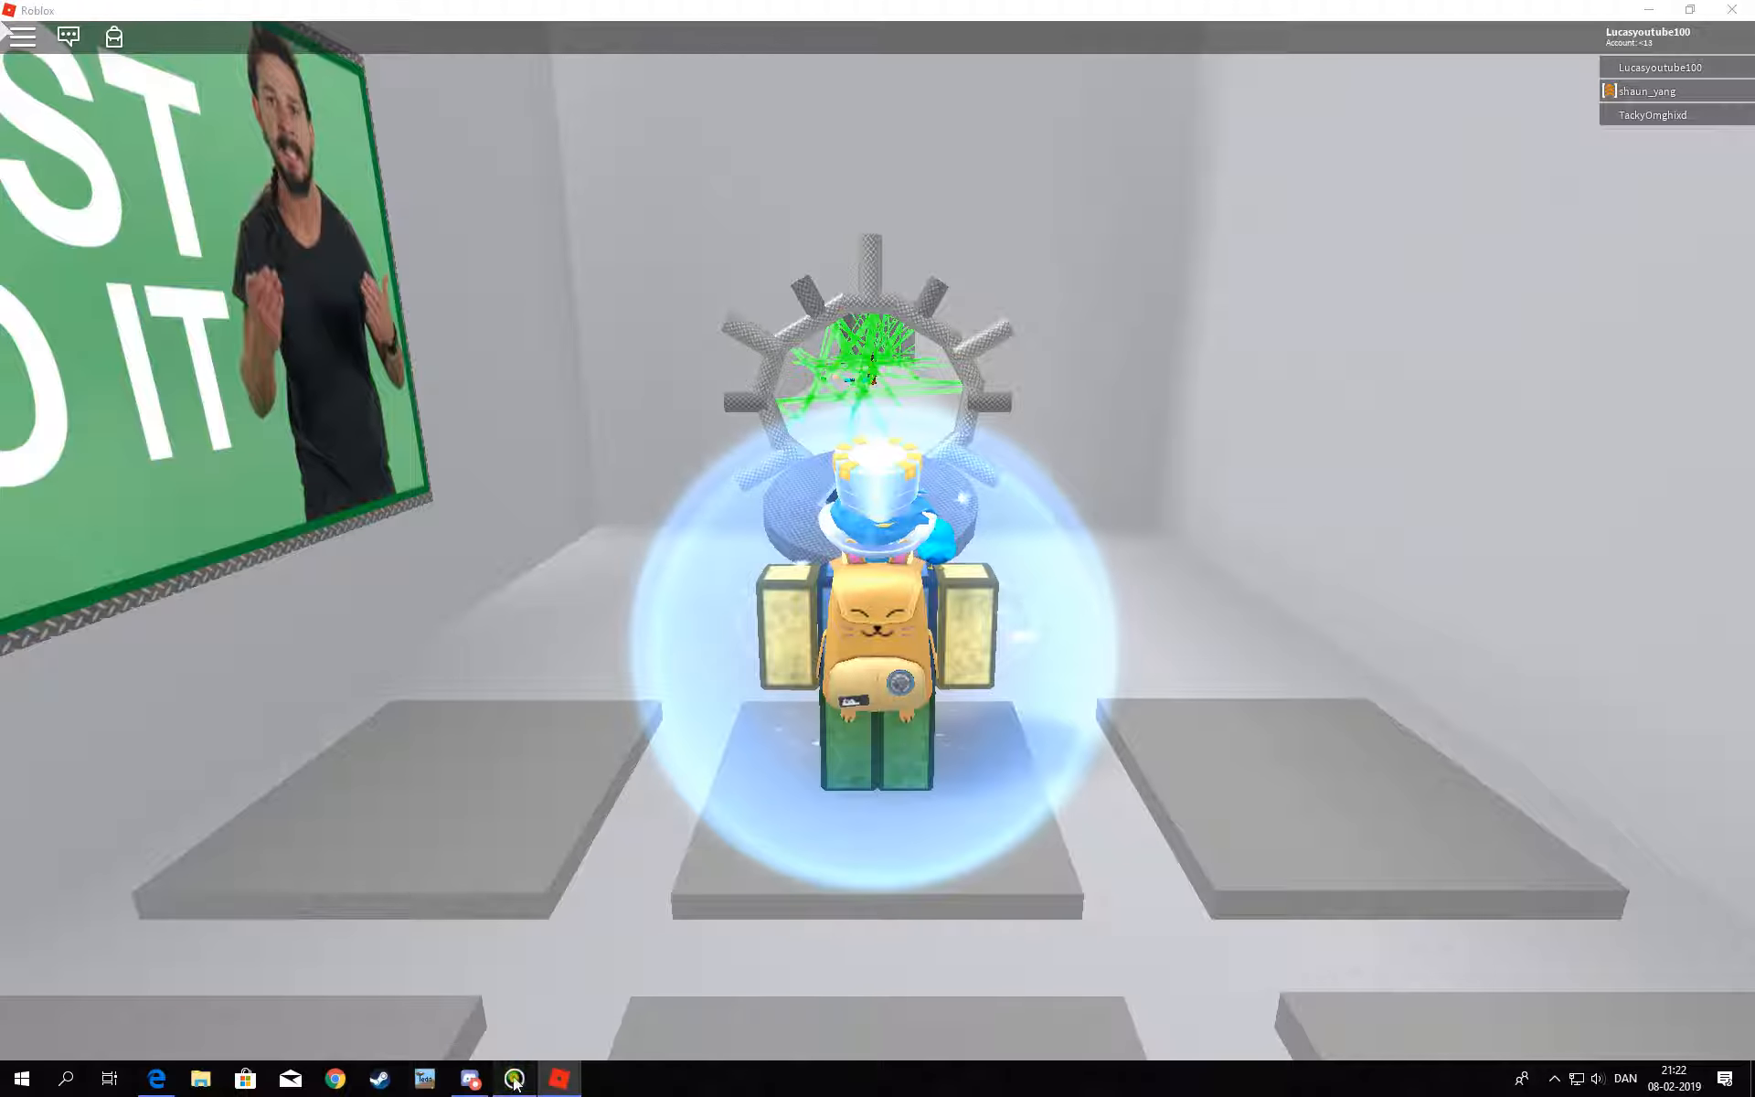
# - Return to the game window and look over the maze floor with its green lasers
pyautogui.click(514, 1079)
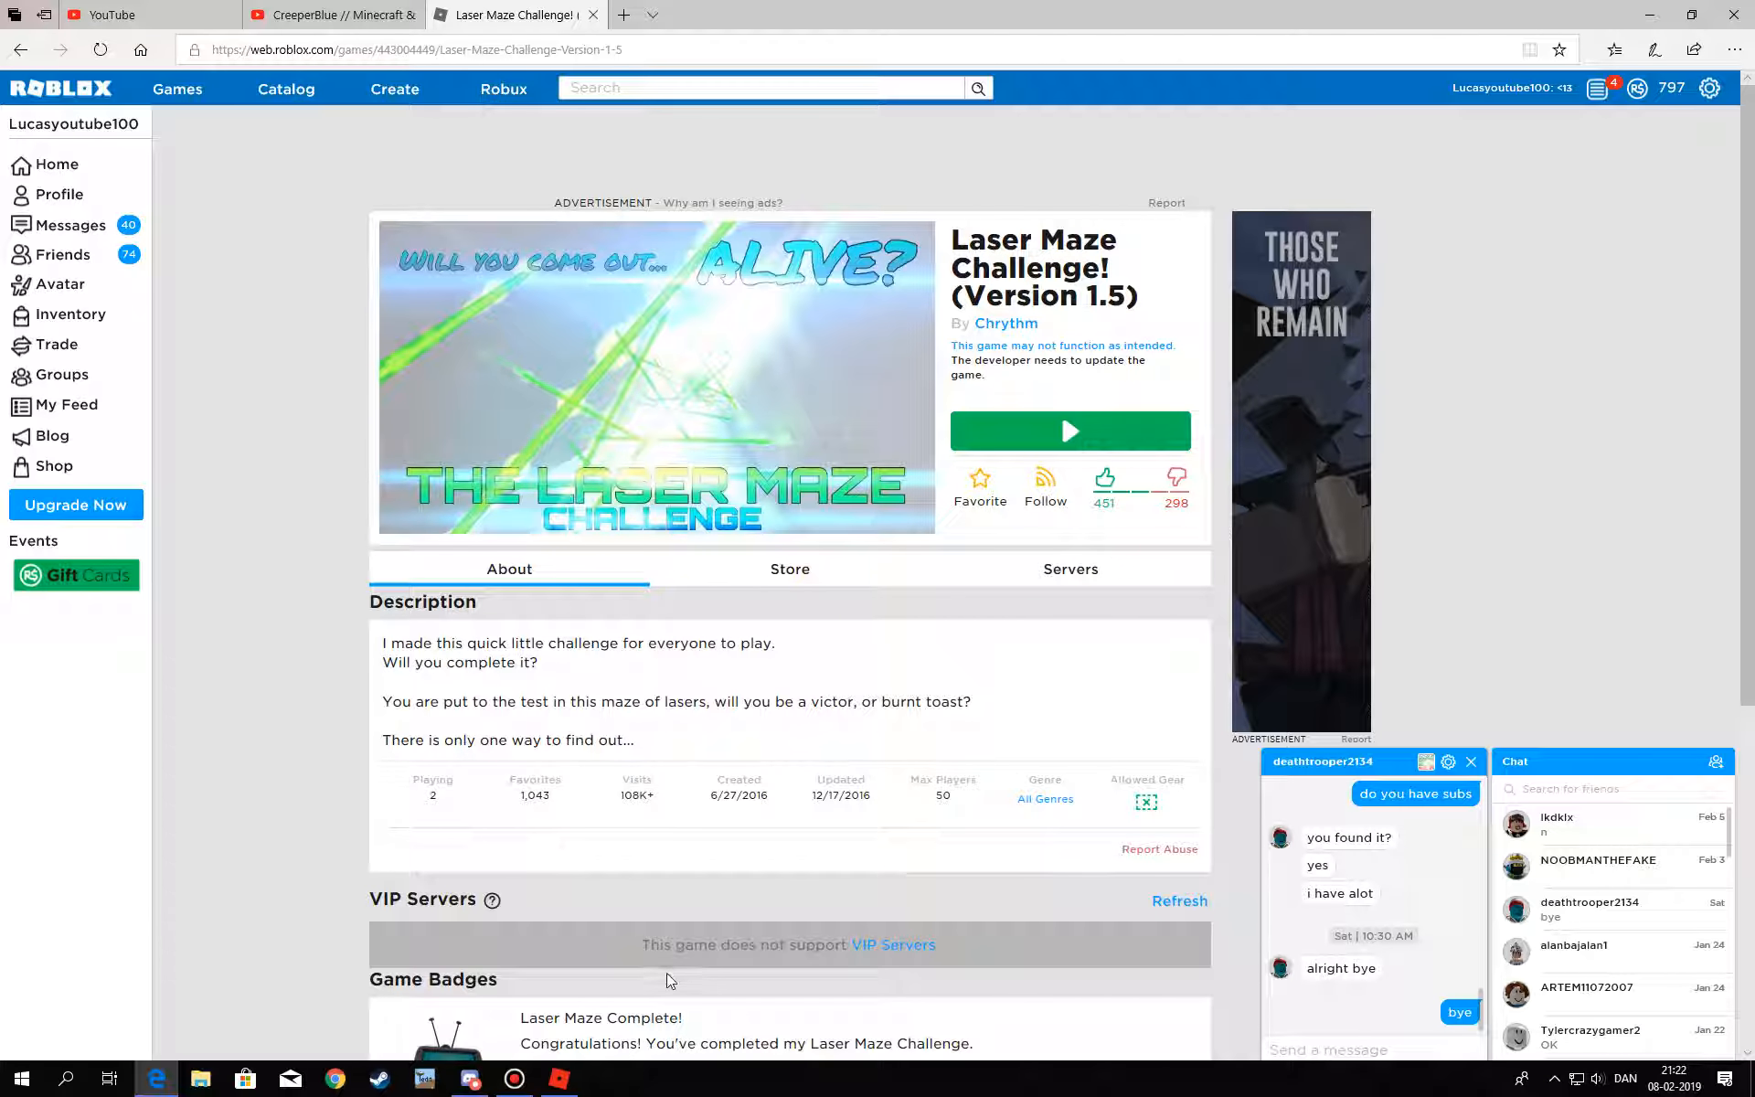
pyautogui.scroll(-3)
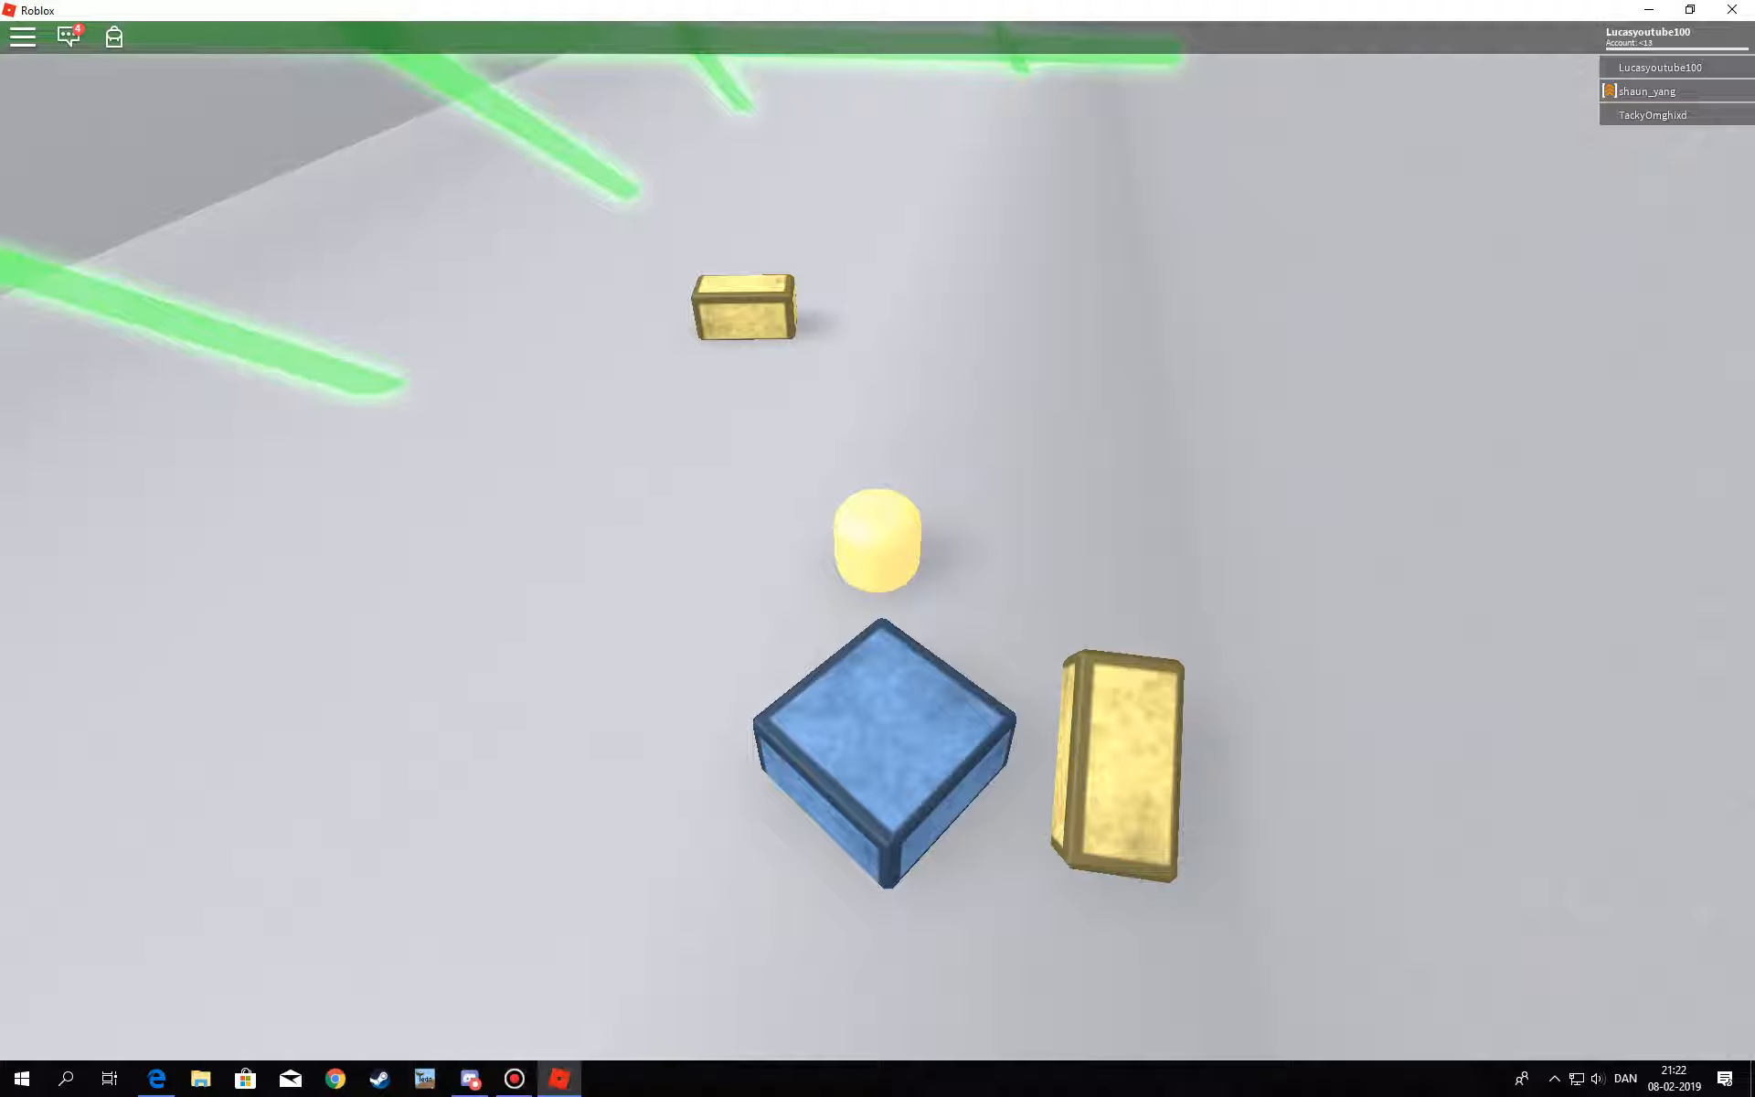
# - Steer the character past the green lasers onto the metal grate platform
pyautogui.press('Escape')
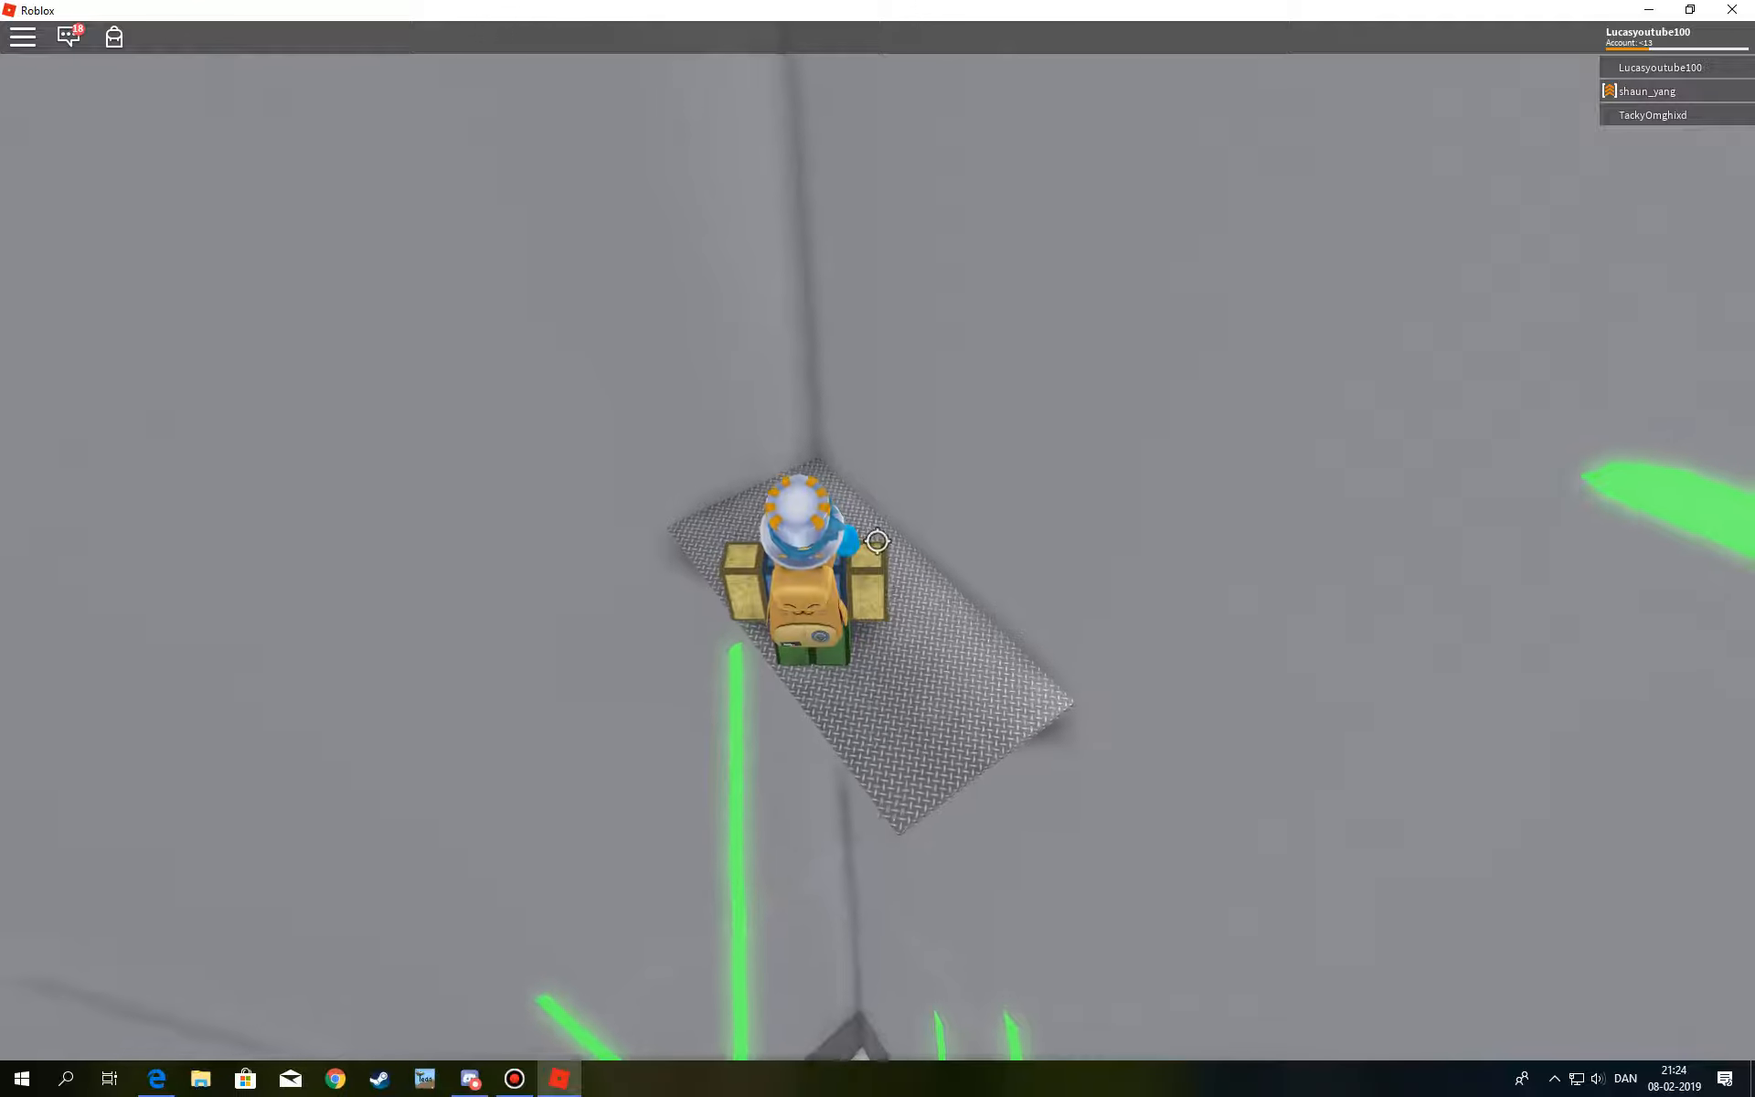
# - Walk onto the green finish pad to earn the Laser Maze Complete! badge
pyautogui.press('Escape')
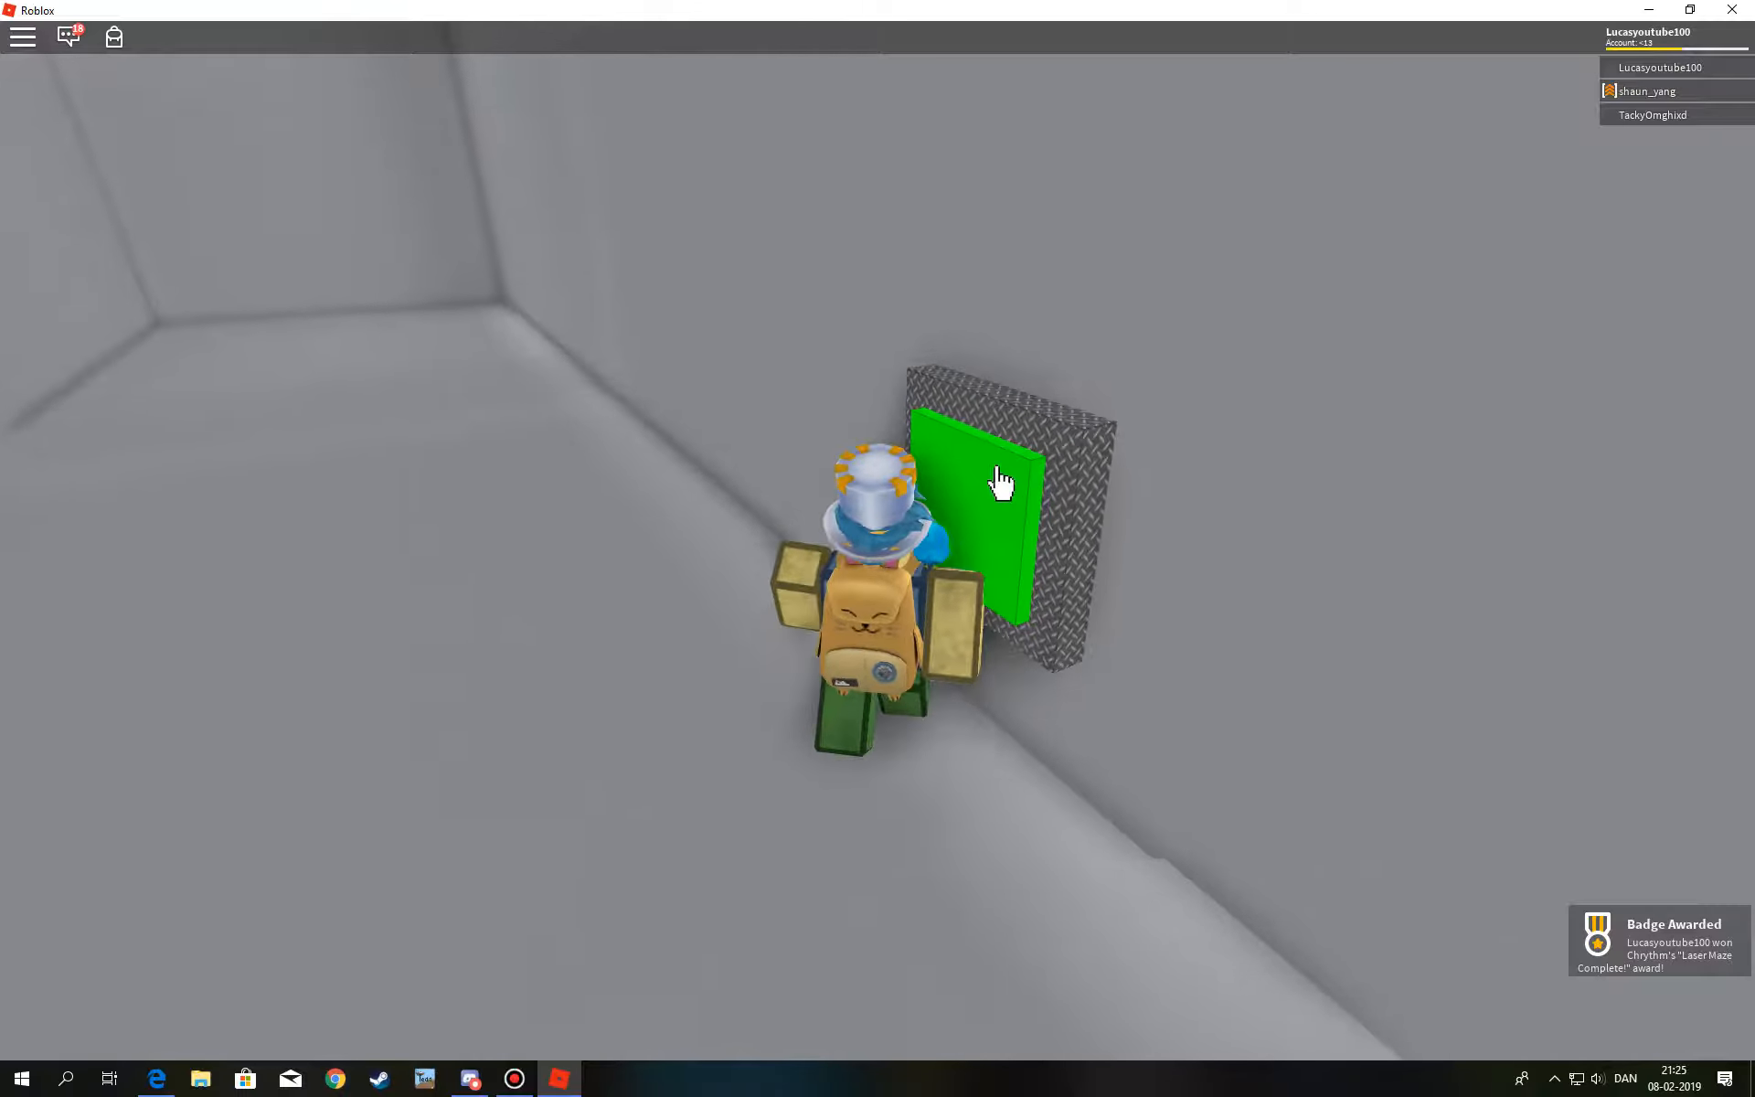
# - Leave the game via the in-game menu, returning to the Laser Maze Challenge! web page
pyautogui.press('Escape')
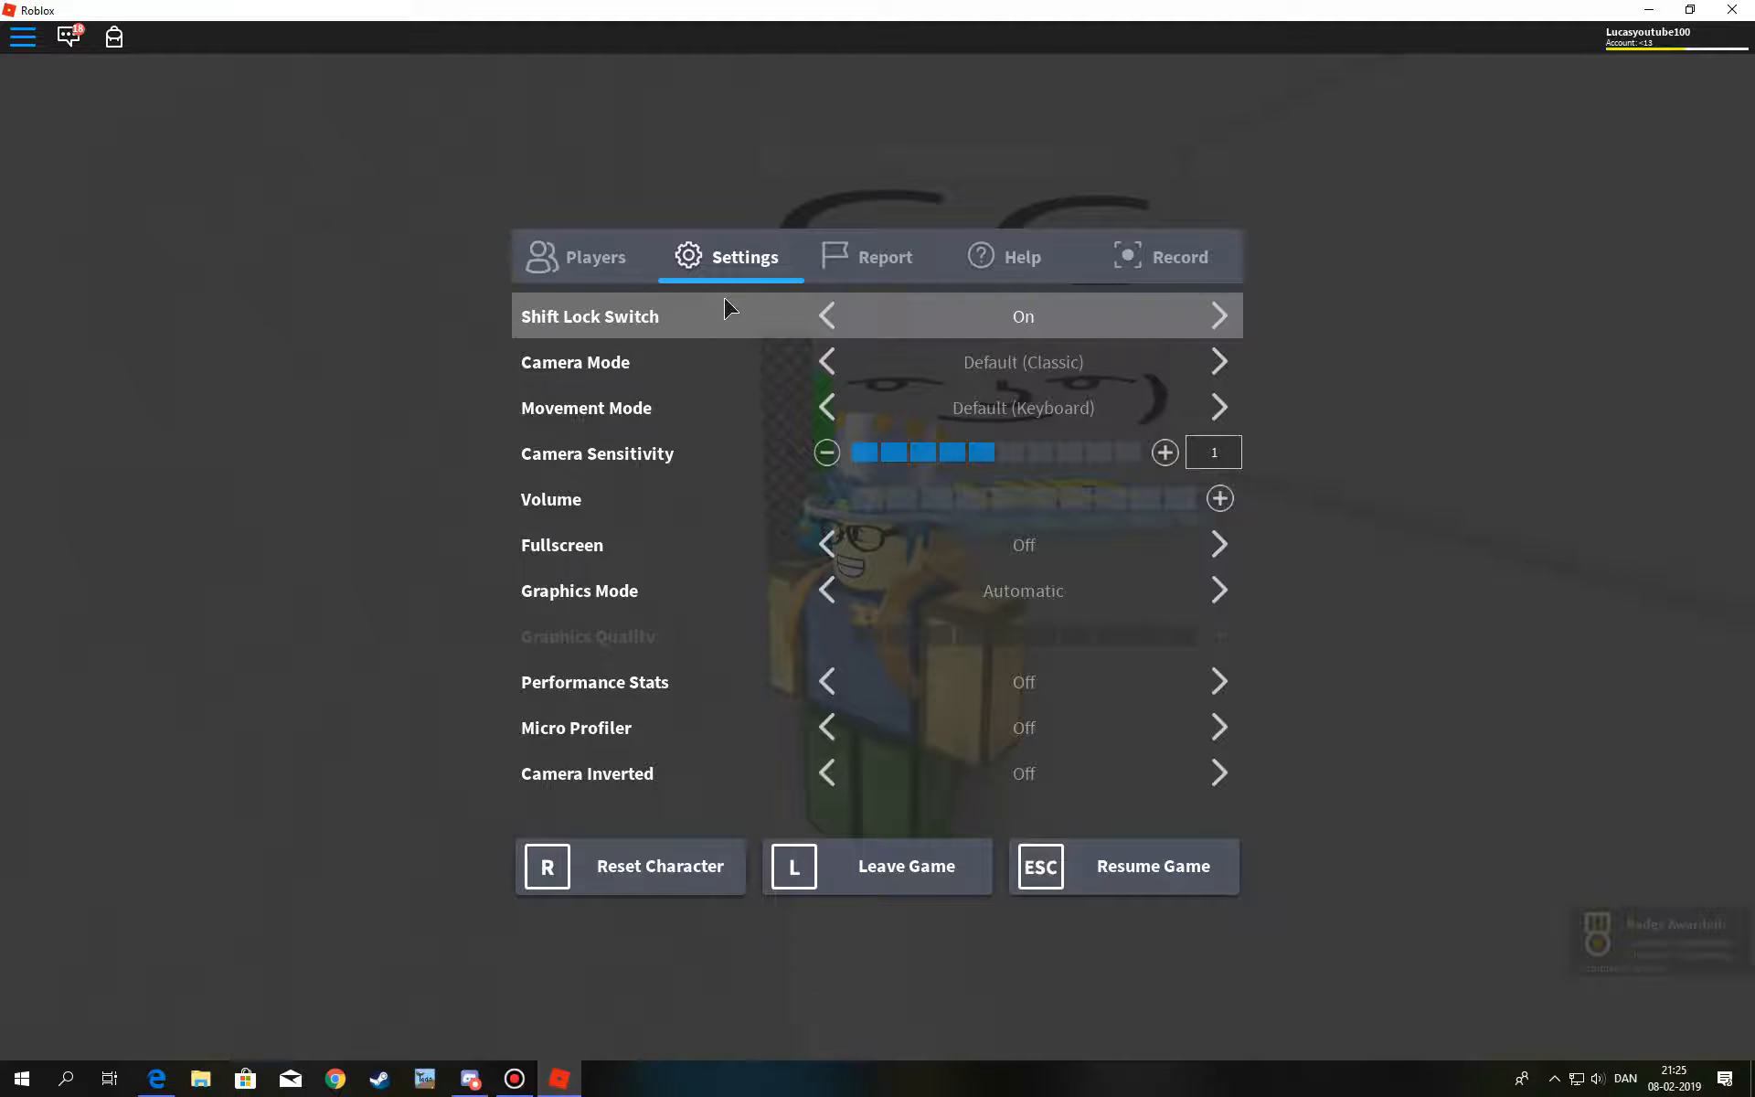
pyautogui.click(1123, 865)
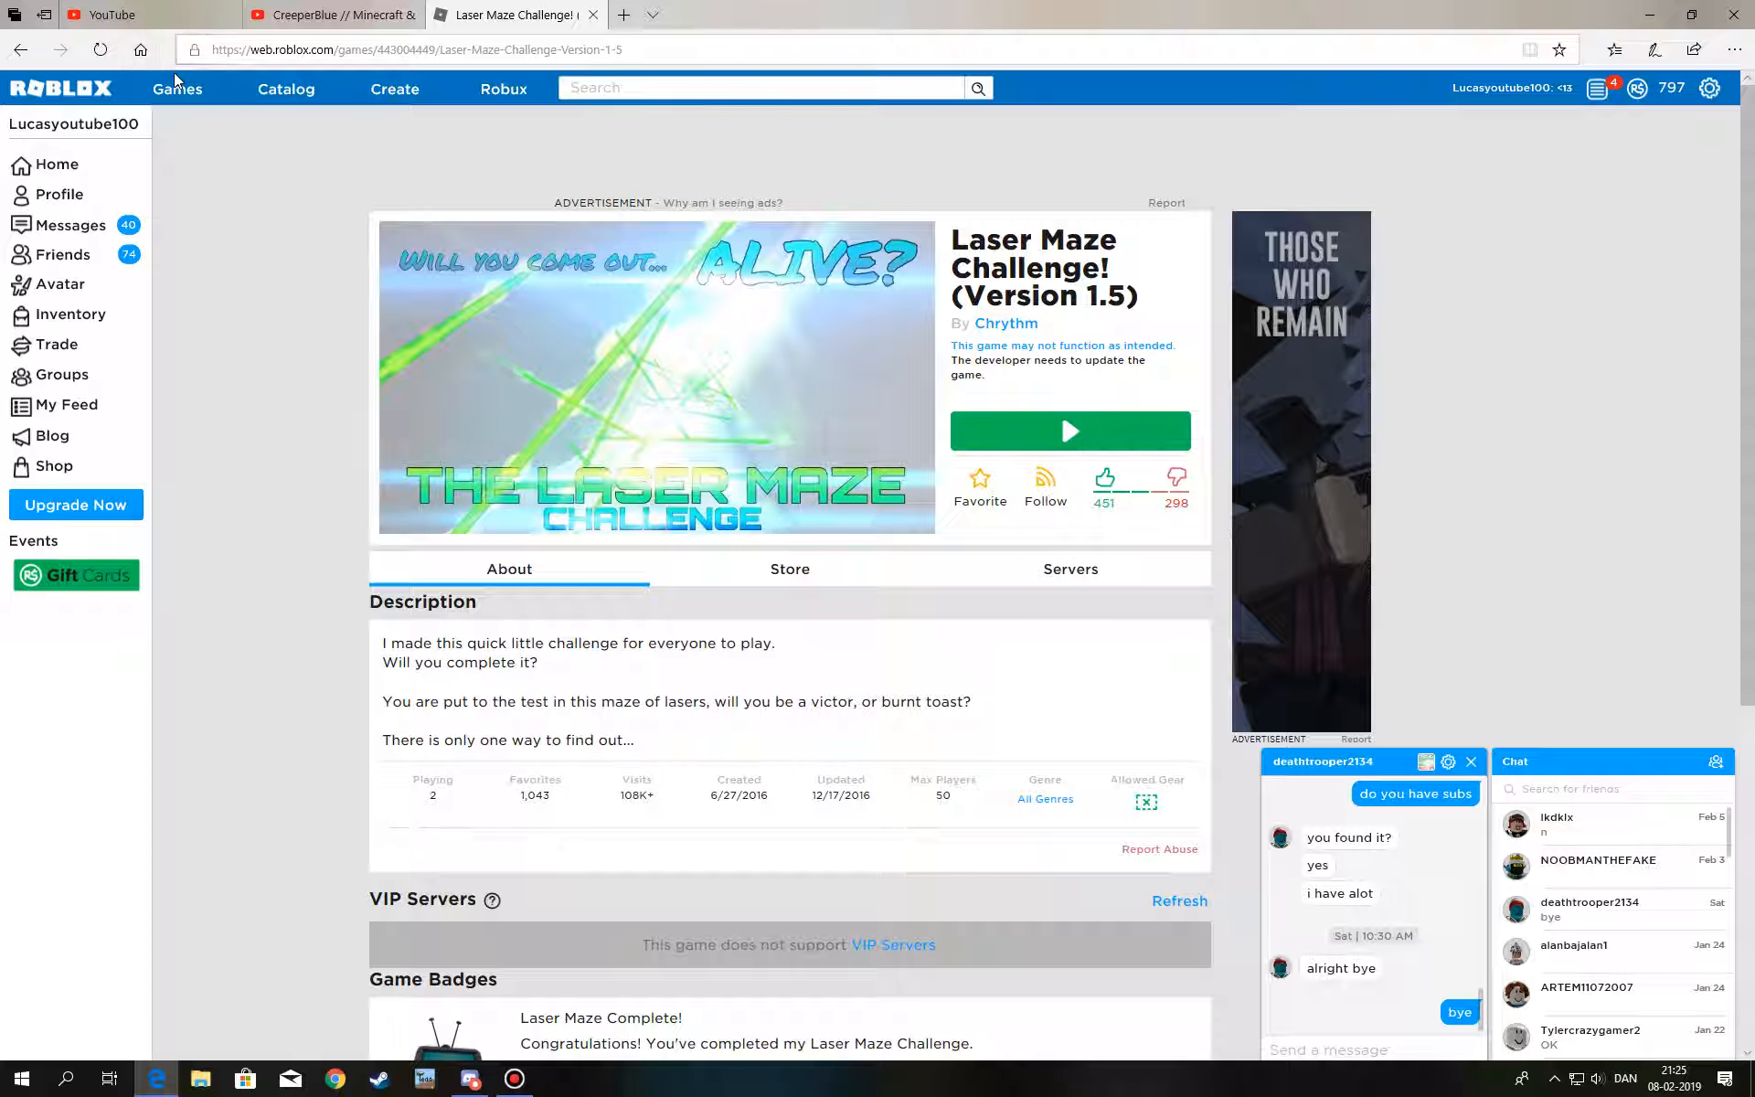
# - Confirm the Laser Maze Complete! badge shows Item Owned, then return to the game page listing 13037 winners
pyautogui.scroll(-3)
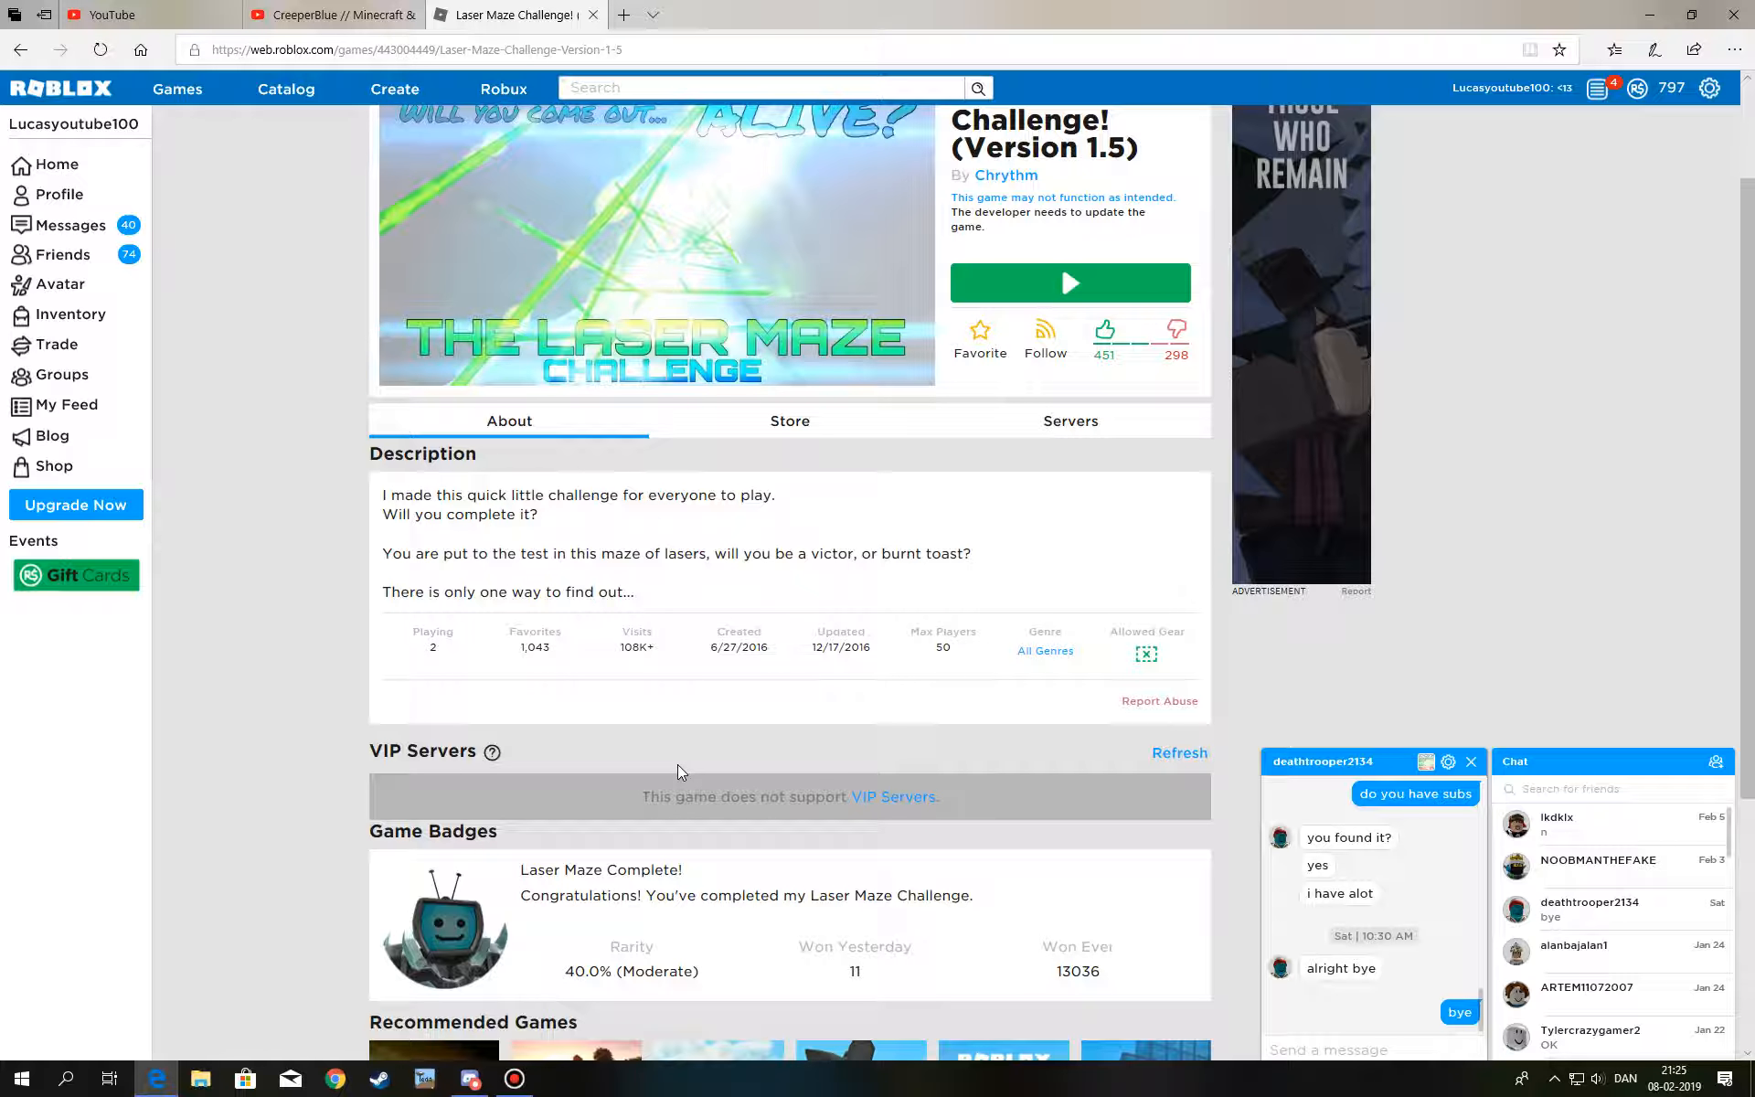
pyautogui.scroll(-3)
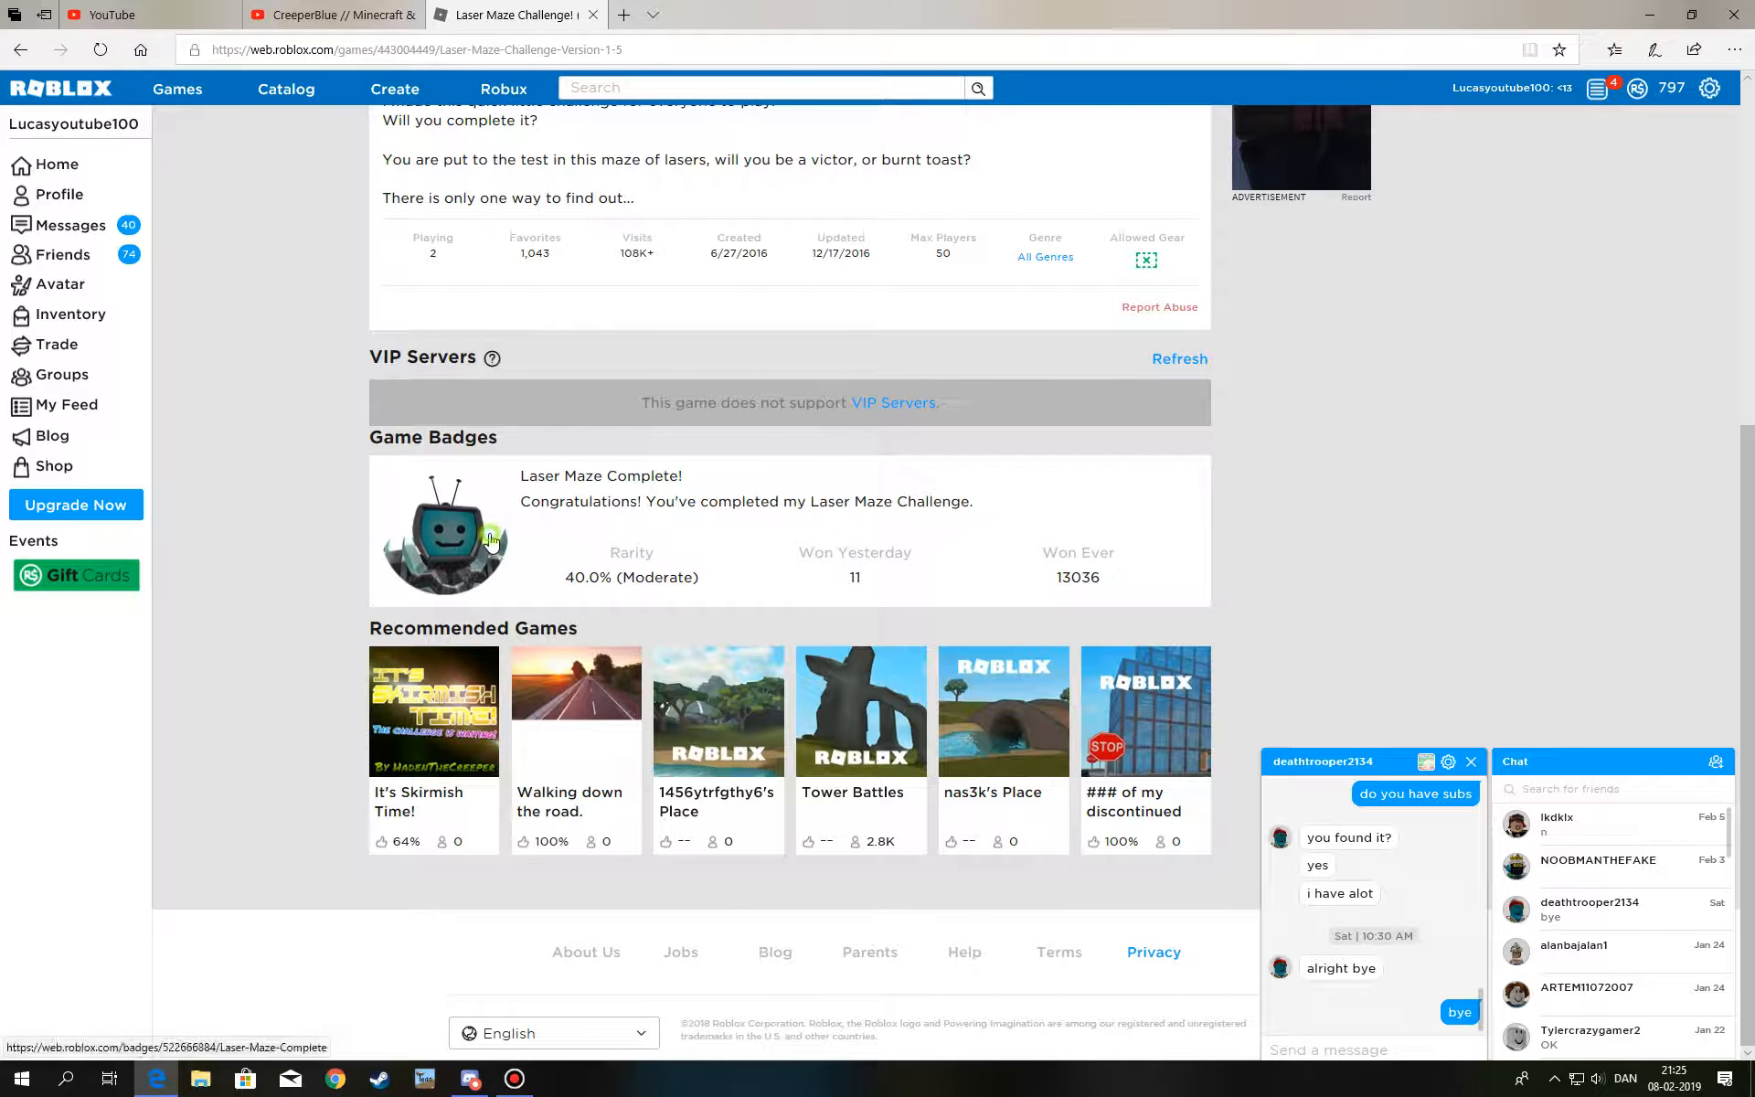
pyautogui.click(444, 532)
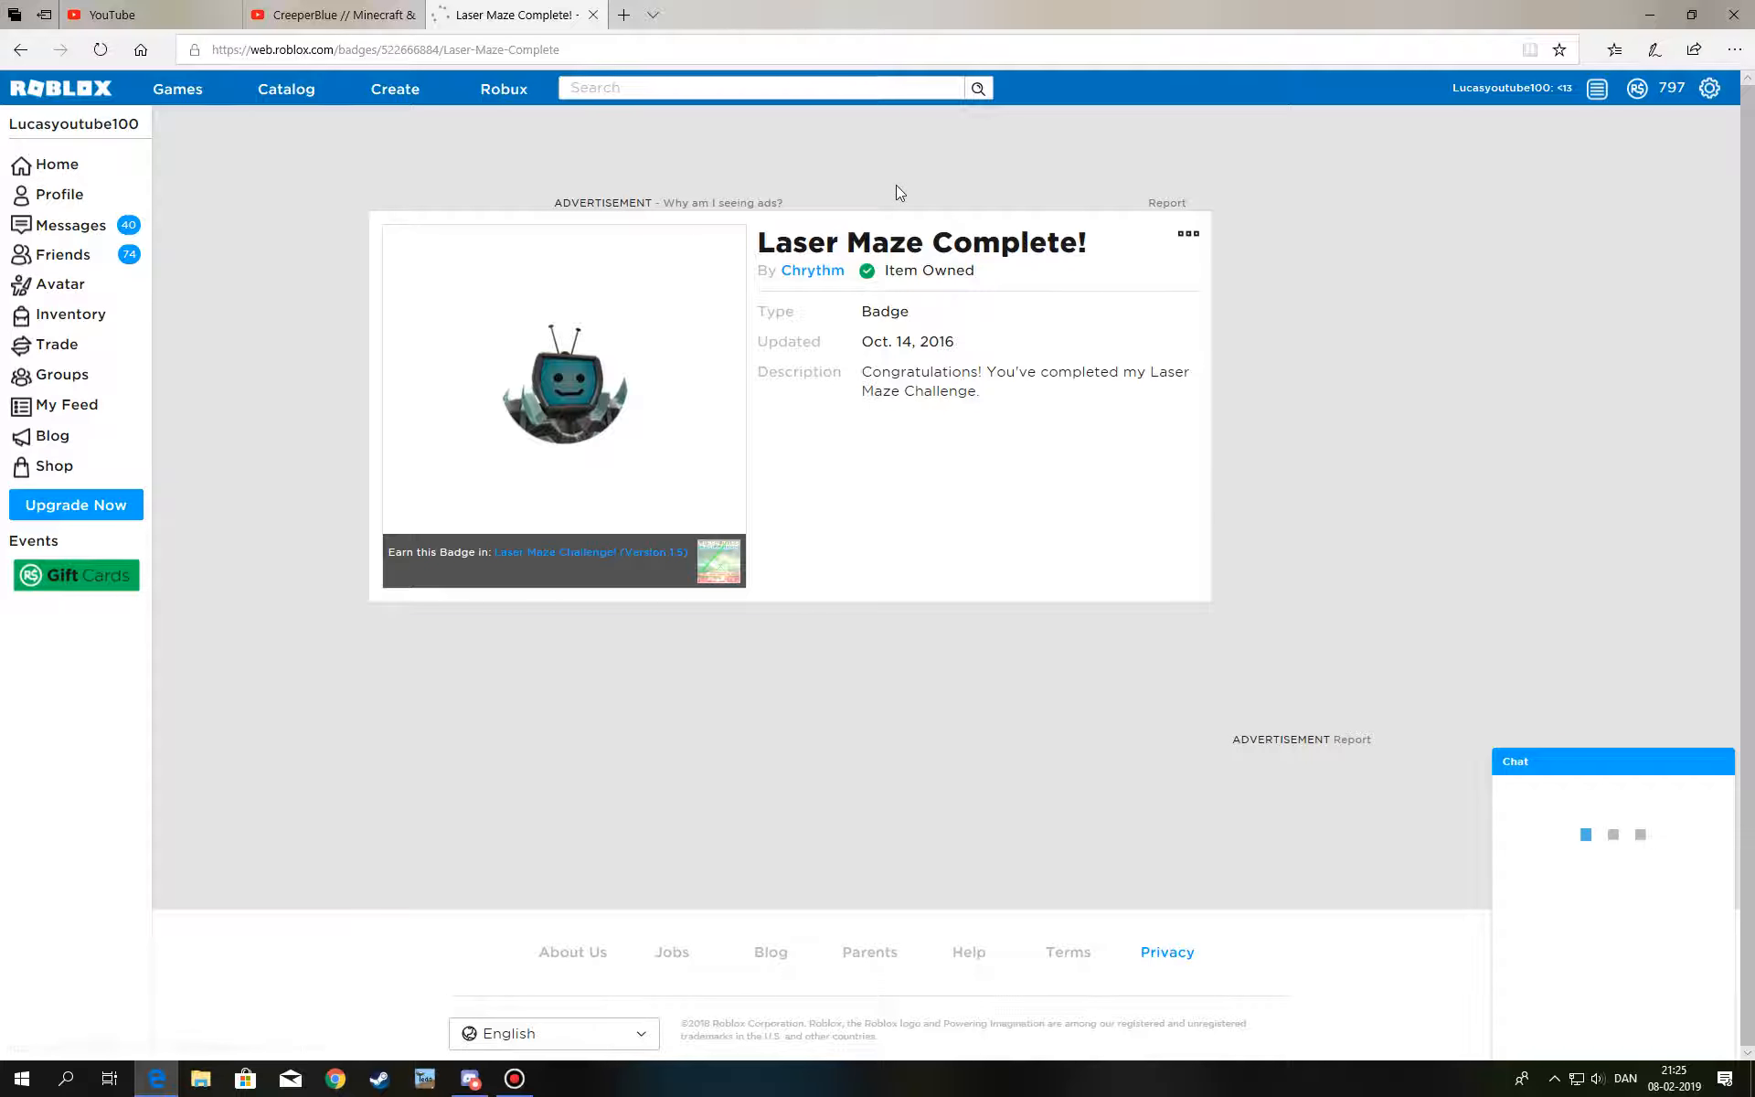
pyautogui.click(1611, 760)
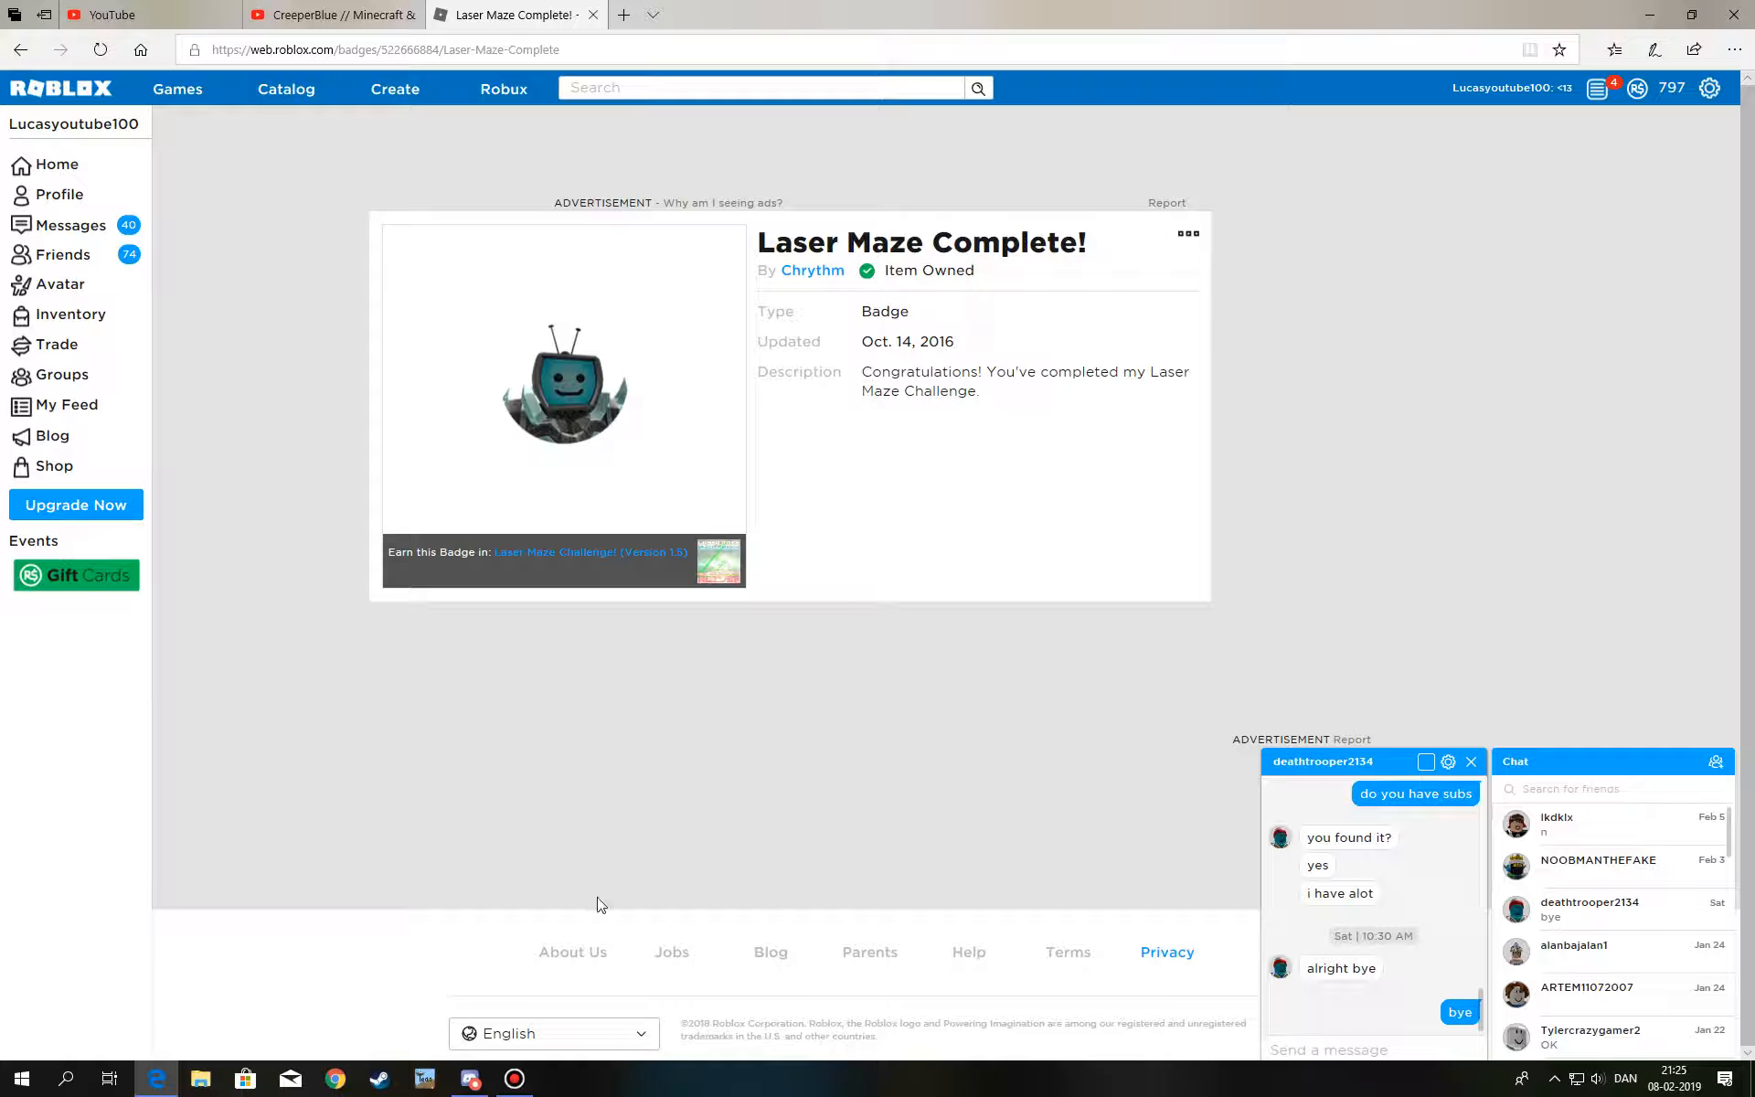
pyautogui.click(514, 1079)
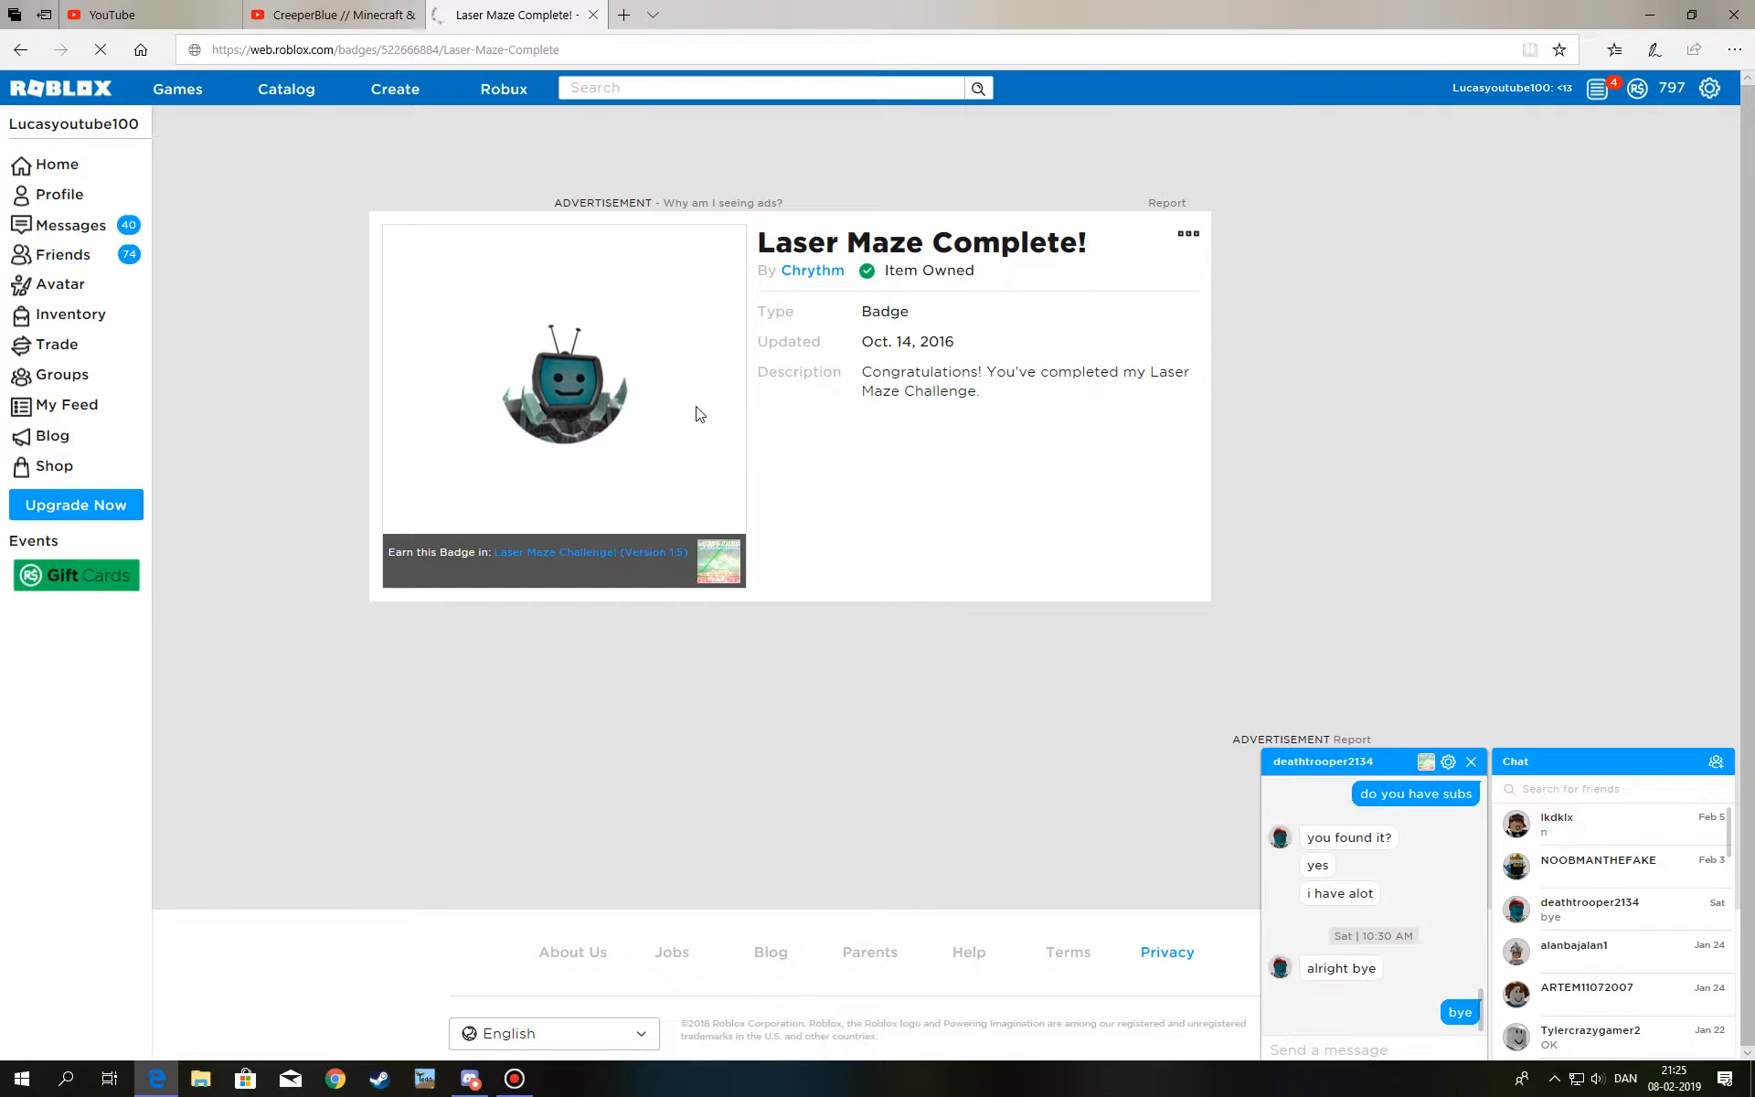
pyautogui.click(587, 552)
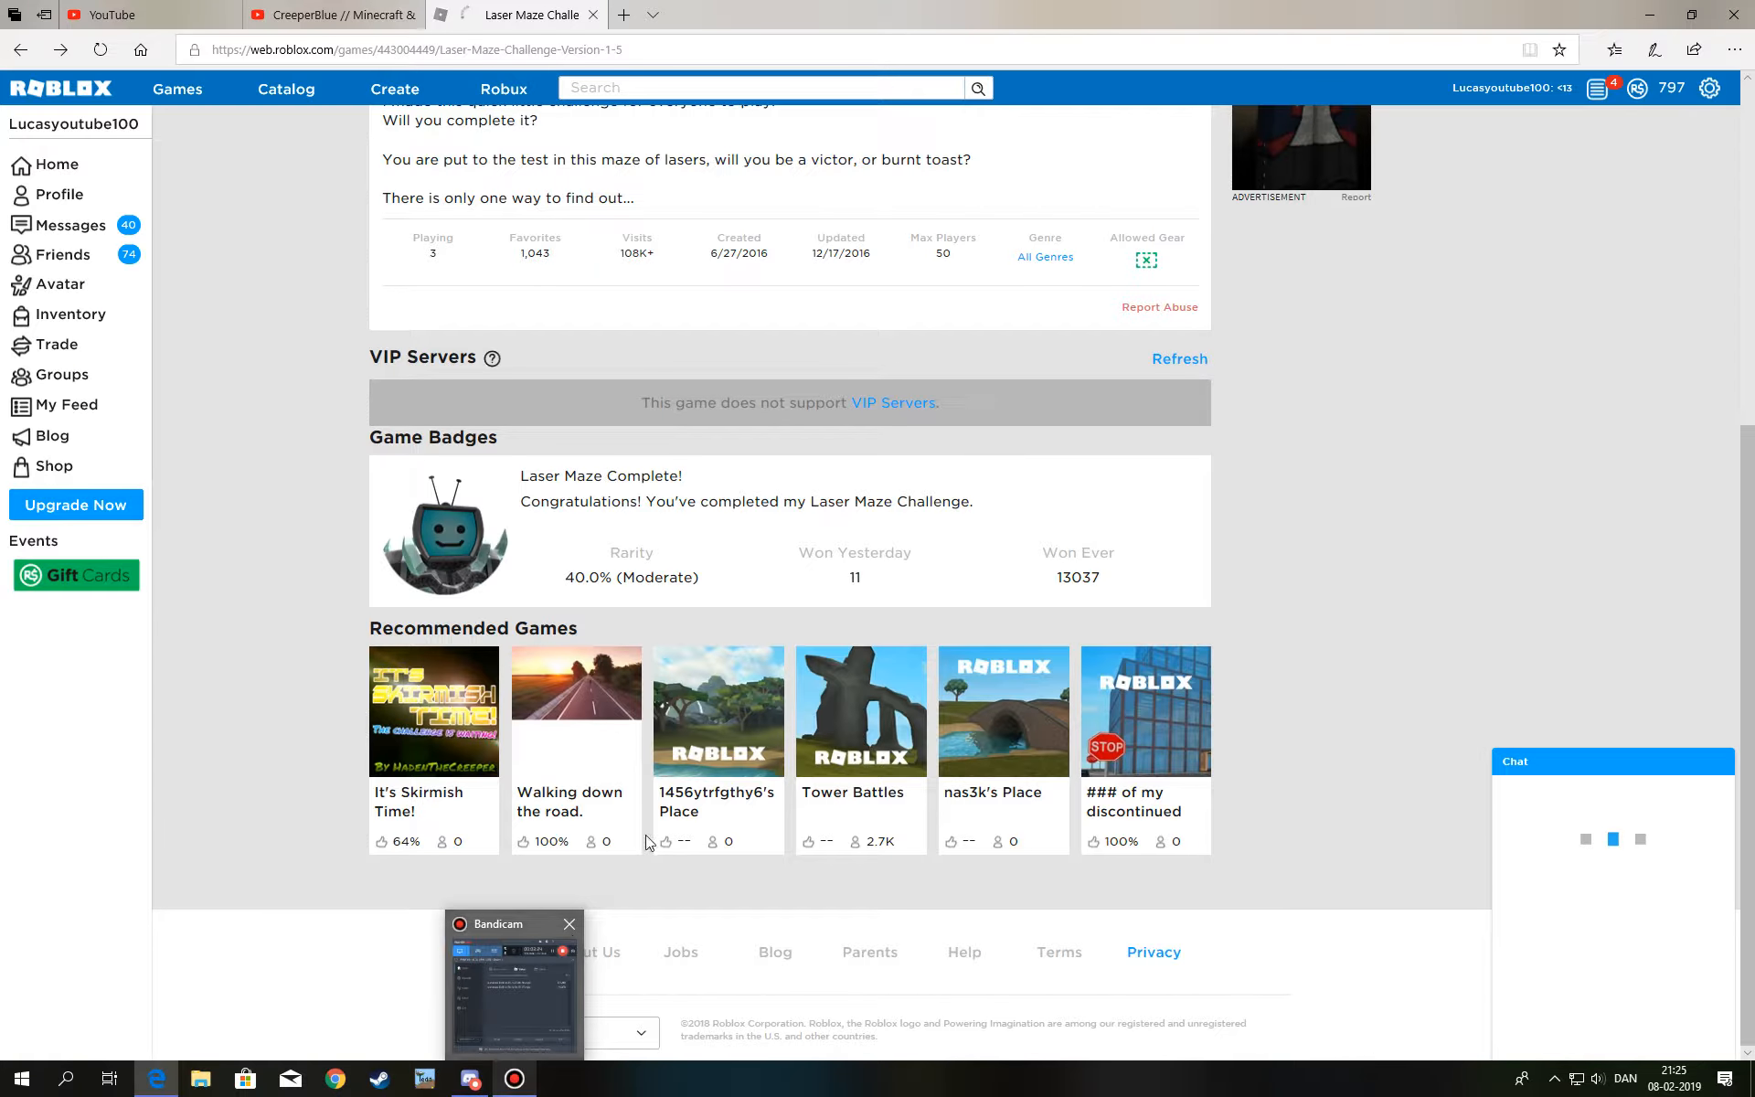